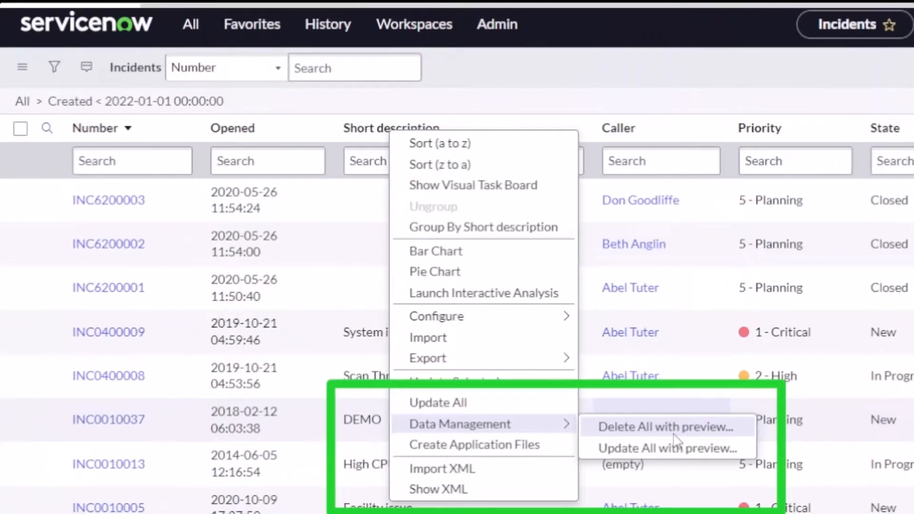
Start a delete job for the listed incidents and accept the cascade deletion warning
{"action": "left_click", "coordinate": [664, 426]}
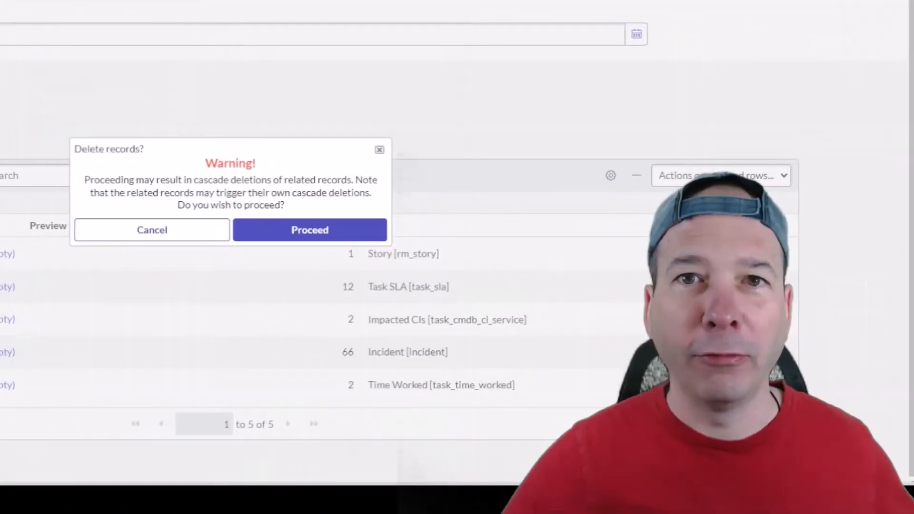
{"action": "left_click", "coordinate": [310, 230]}
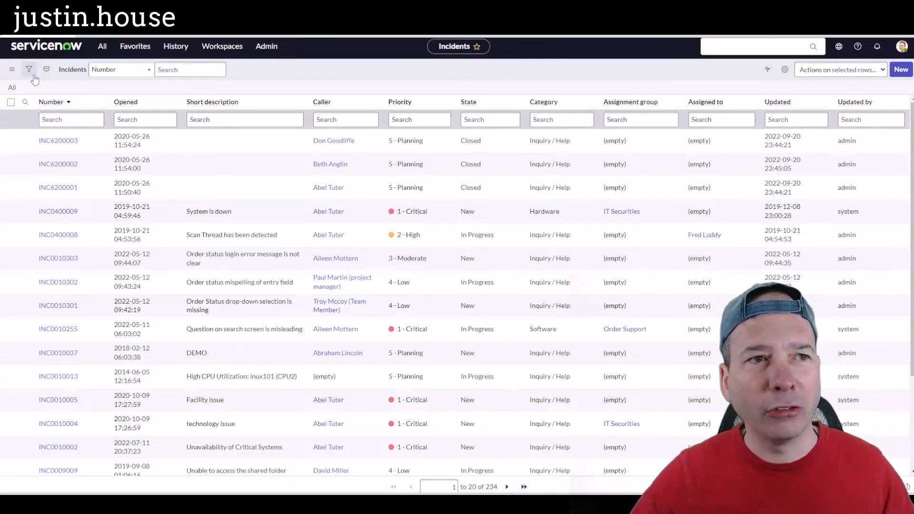
Filter the incident list to Created before This year and run it
{"action": "left_click", "coordinate": [29, 69]}
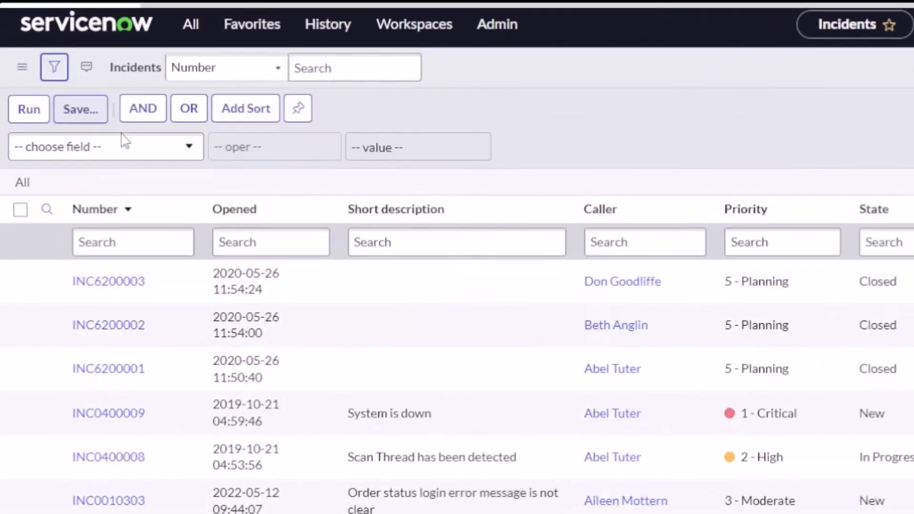
{"action": "left_click", "coordinate": [104, 147]}
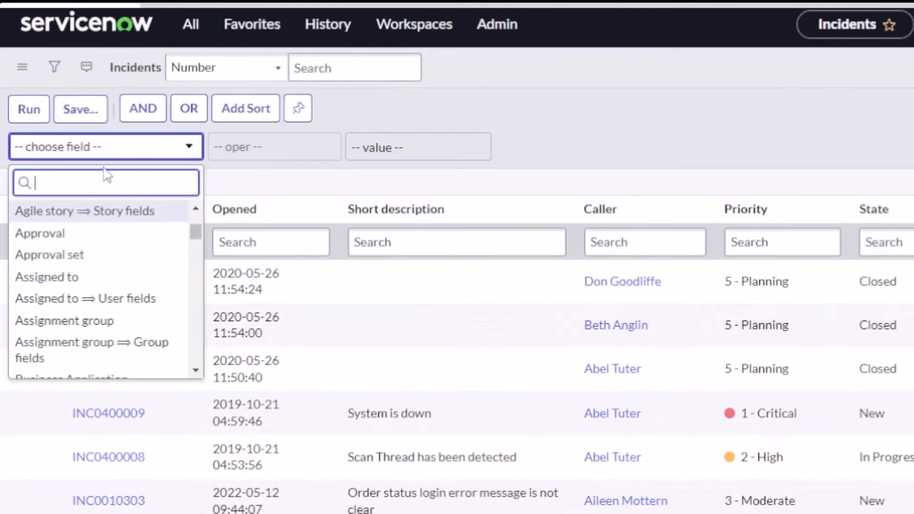
{"action": "type", "text": "created"}
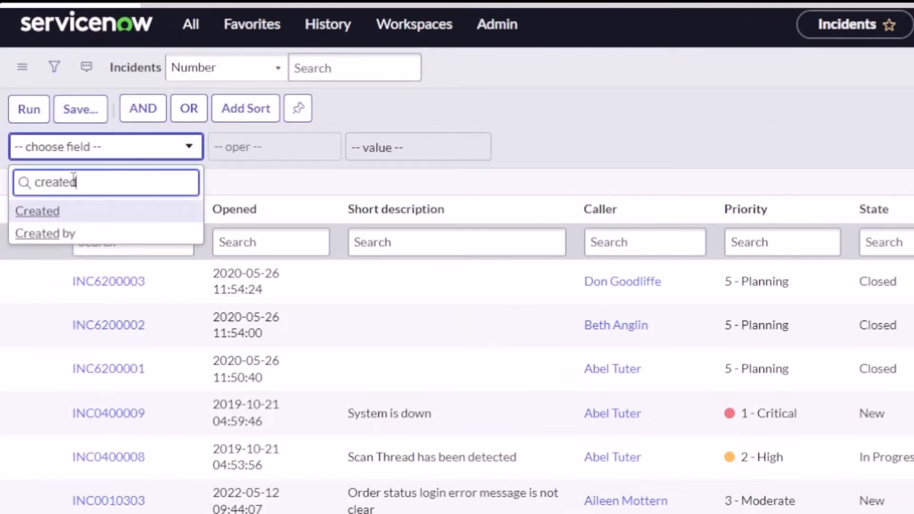
{"action": "left_click", "coordinate": [37, 211]}
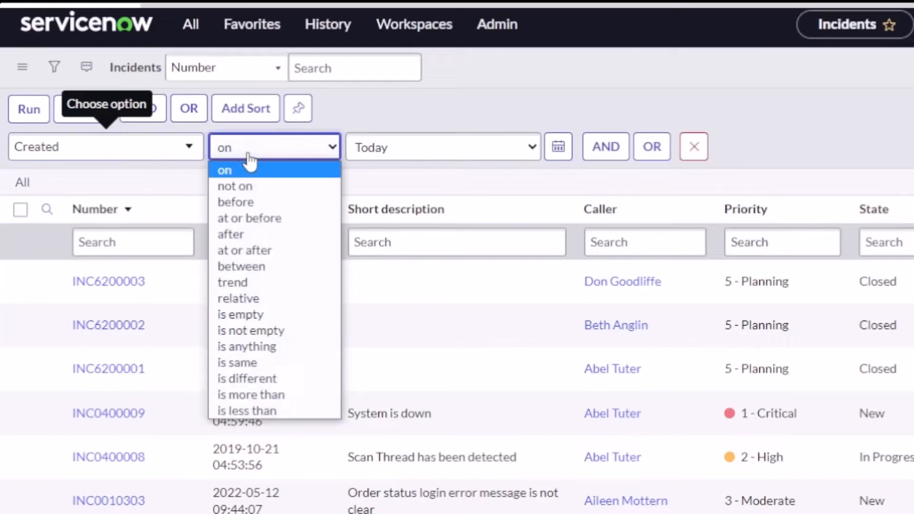
{"action": "left_click", "coordinate": [235, 202]}
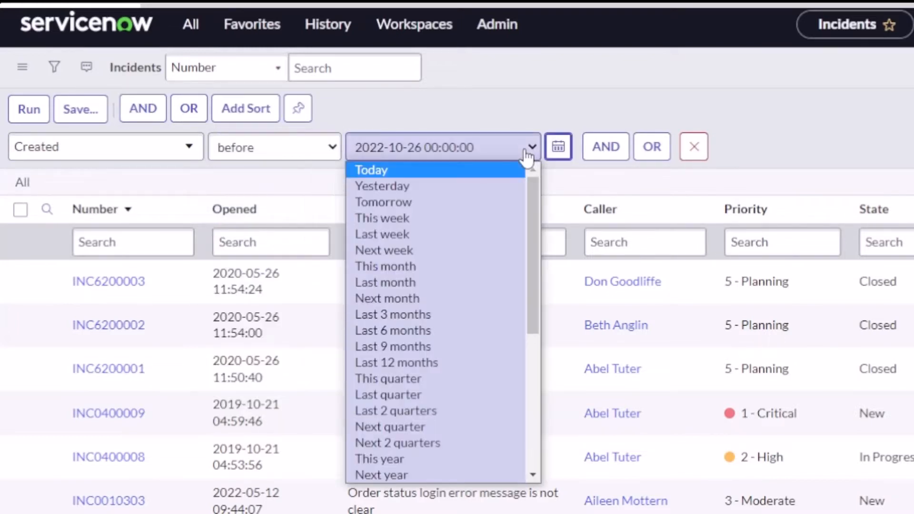
{"action": "mouse_move", "coordinate": [557, 147]}
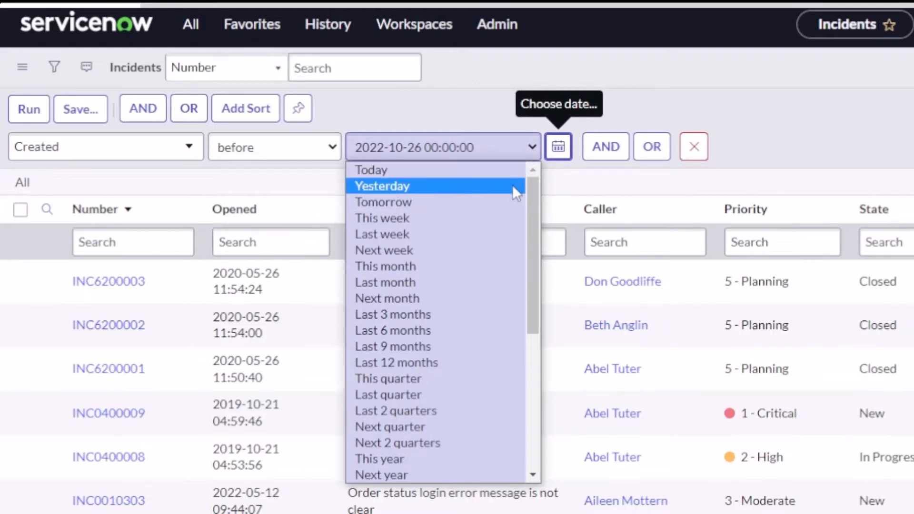
{"action": "scroll", "scroll_direction": "down", "scroll_amount": 3}
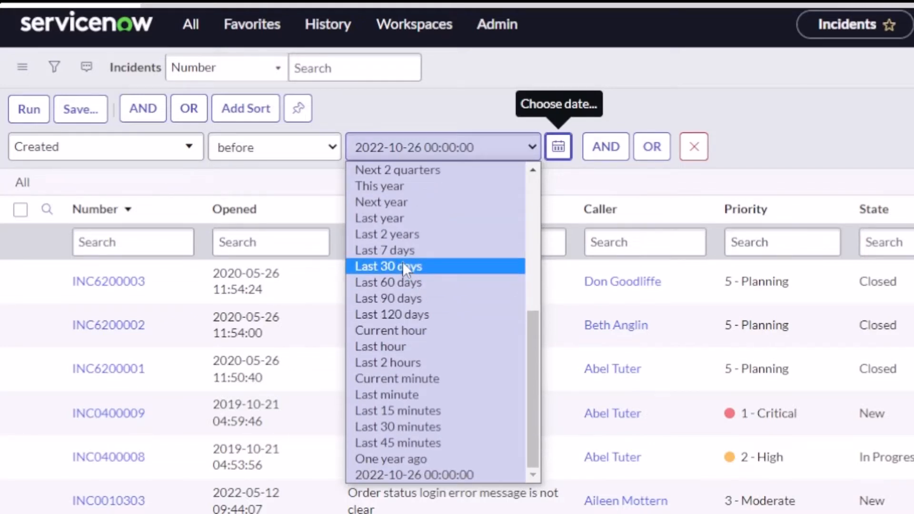
{"action": "mouse_move", "coordinate": [387, 250]}
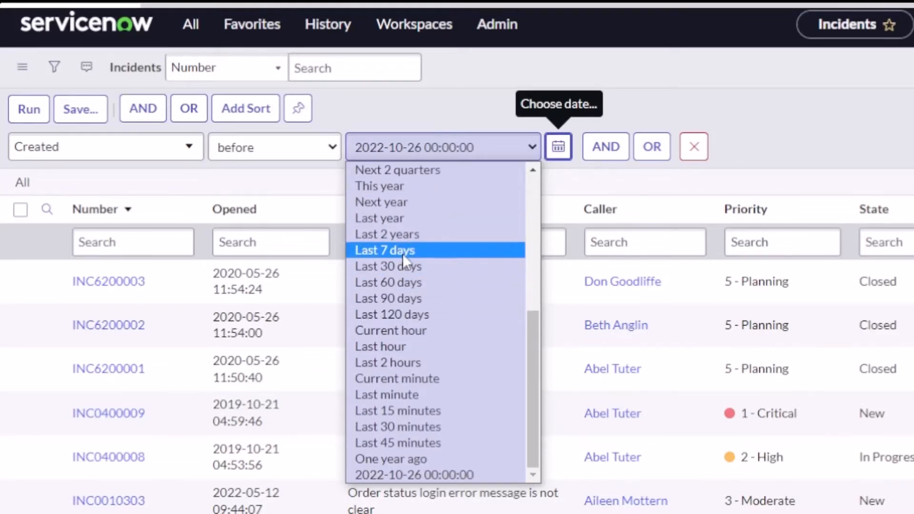
{"action": "mouse_move", "coordinate": [387, 235]}
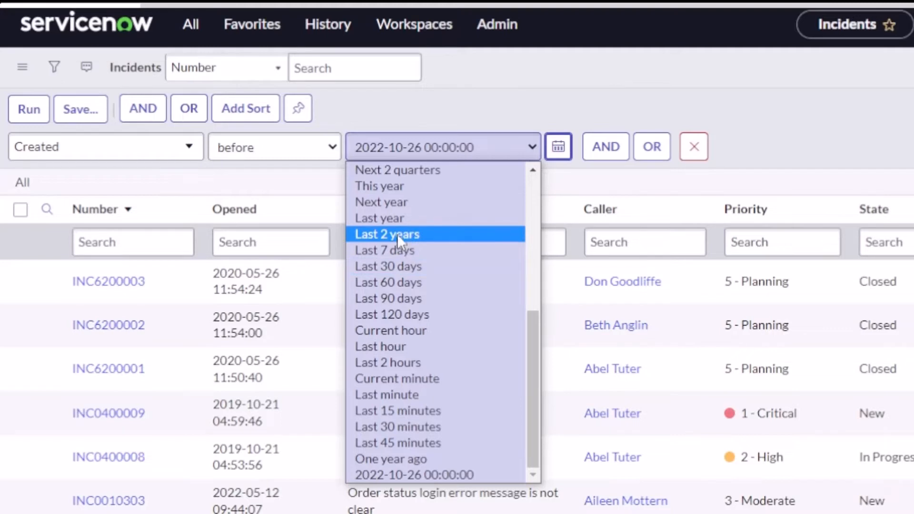
{"action": "left_click", "coordinate": [378, 186]}
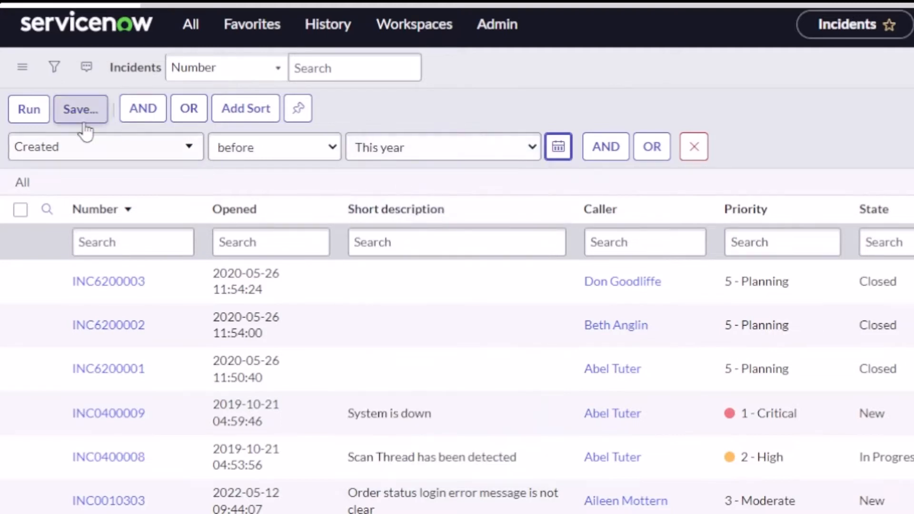
{"action": "left_click", "coordinate": [29, 108]}
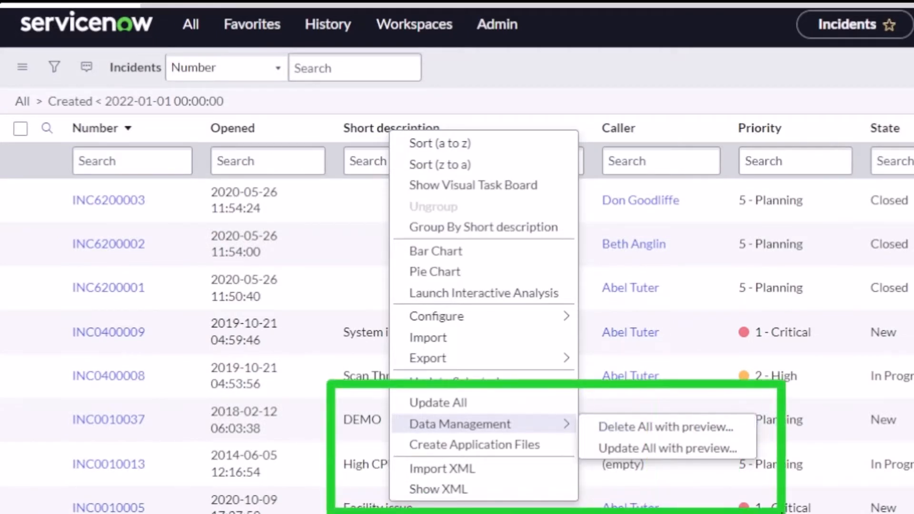
{"action": "mouse_move", "coordinate": [664, 426]}
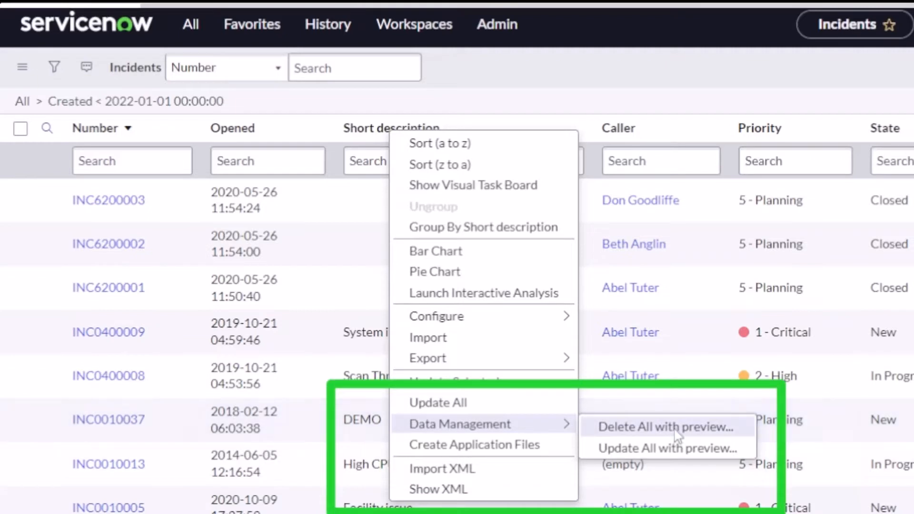
{"action": "mouse_move", "coordinate": [637, 423]}
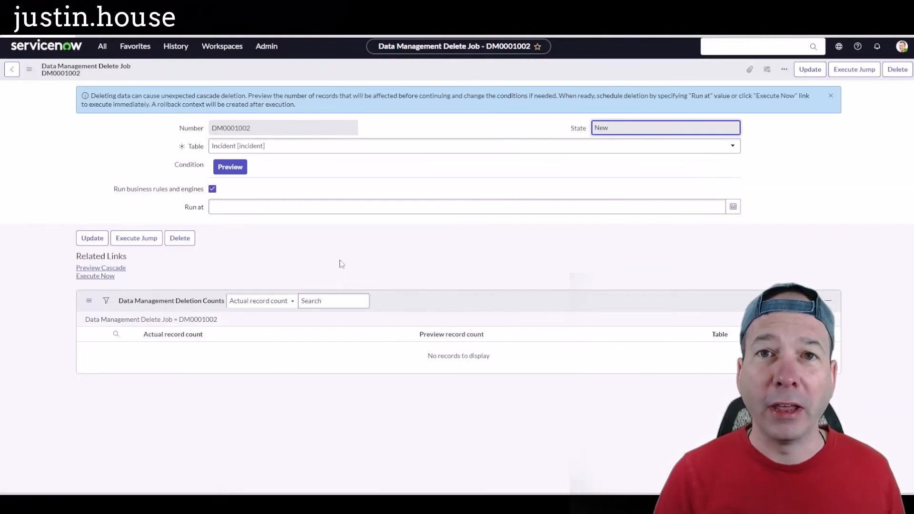
Preview Cascade on the delete job to show counts: 66 incidents plus related story, SLA, CI and time-worked records
{"action": "left_click", "coordinate": [229, 167]}
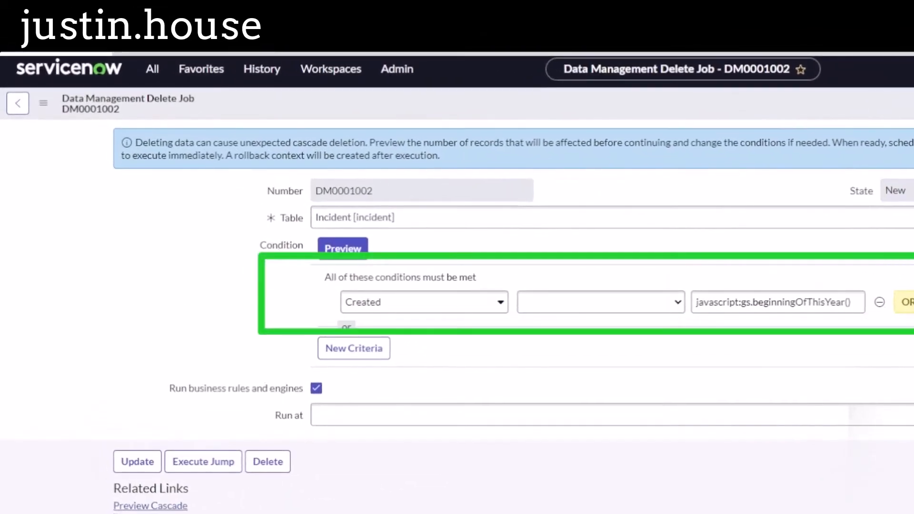
{"action": "left_click", "coordinate": [599, 302]}
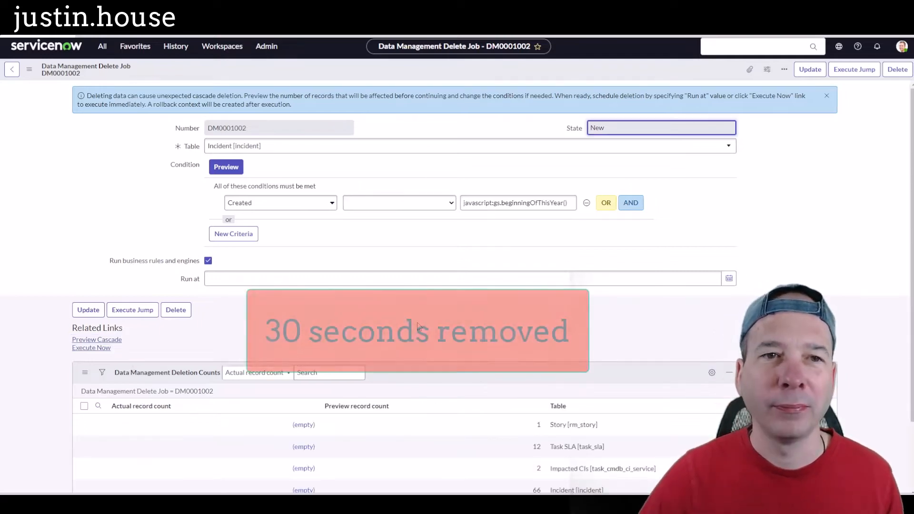
{"action": "scroll", "scroll_direction": "down", "scroll_amount": 3}
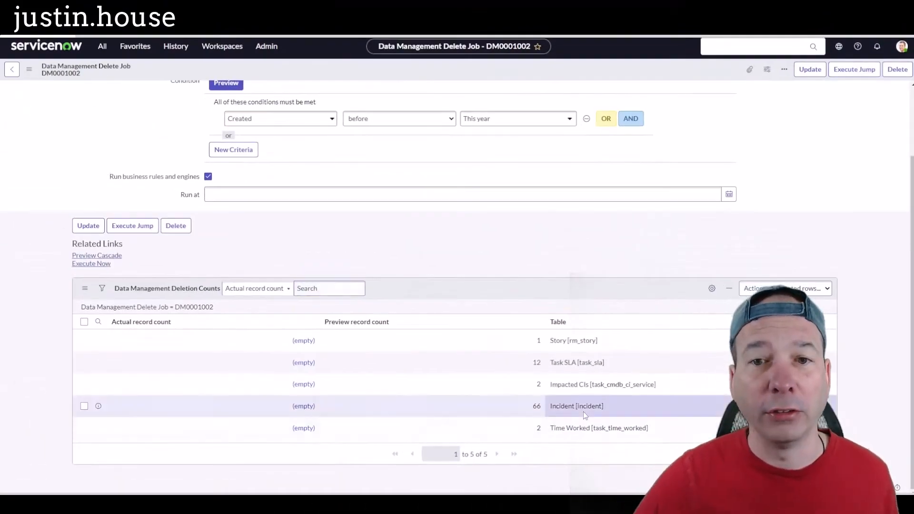
{"action": "scroll", "scroll_direction": "up", "scroll_amount": 3}
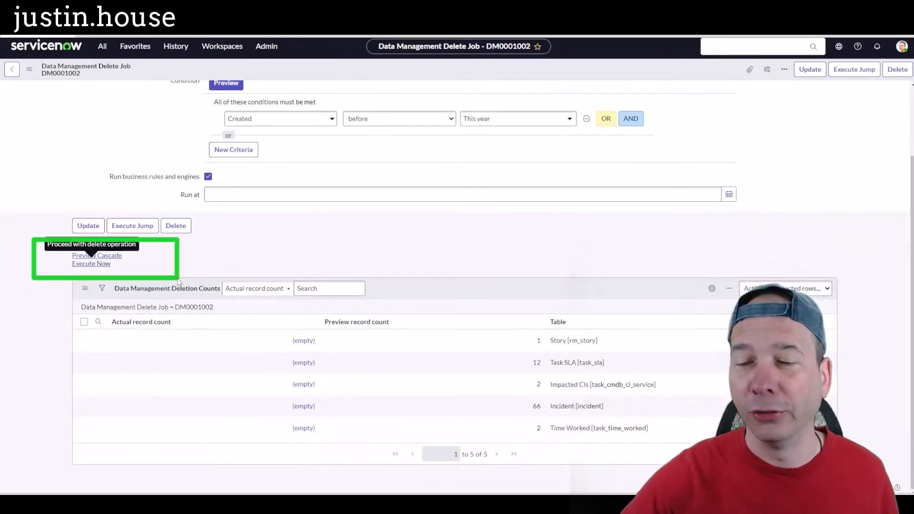
Execute the delete job now, proceeding past the cascade deletion warning
{"action": "left_click", "coordinate": [91, 264]}
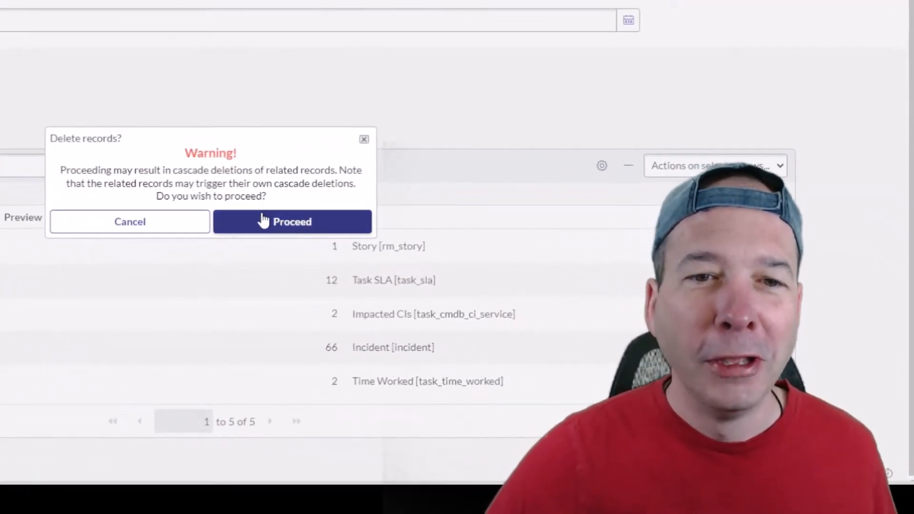
{"action": "left_click", "coordinate": [292, 221]}
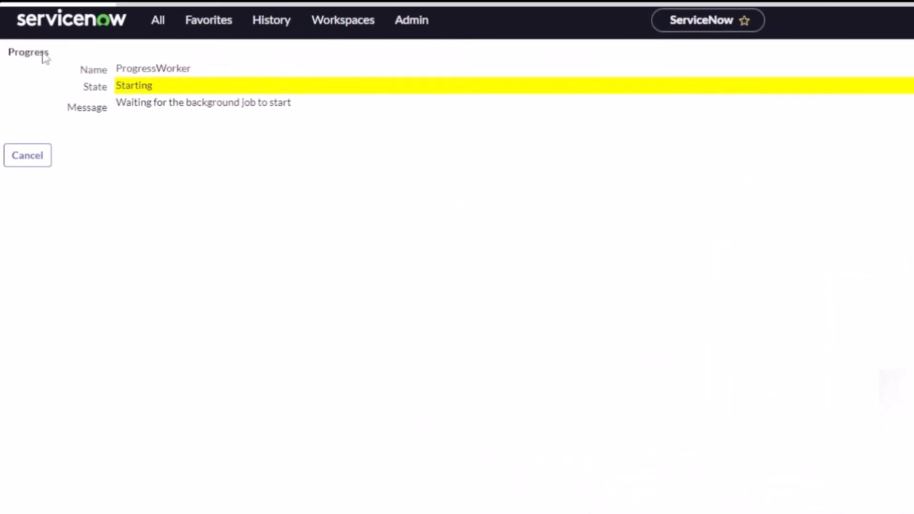
Refresh the Progress page until the worker shows state Complete with code Success
{"action": "left_click", "coordinate": [27, 156]}
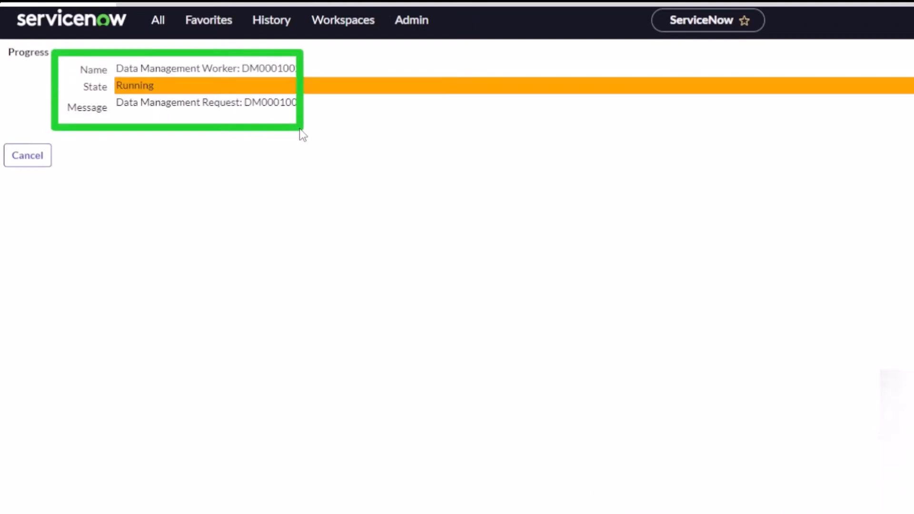
{"action": "left_click", "coordinate": [27, 155]}
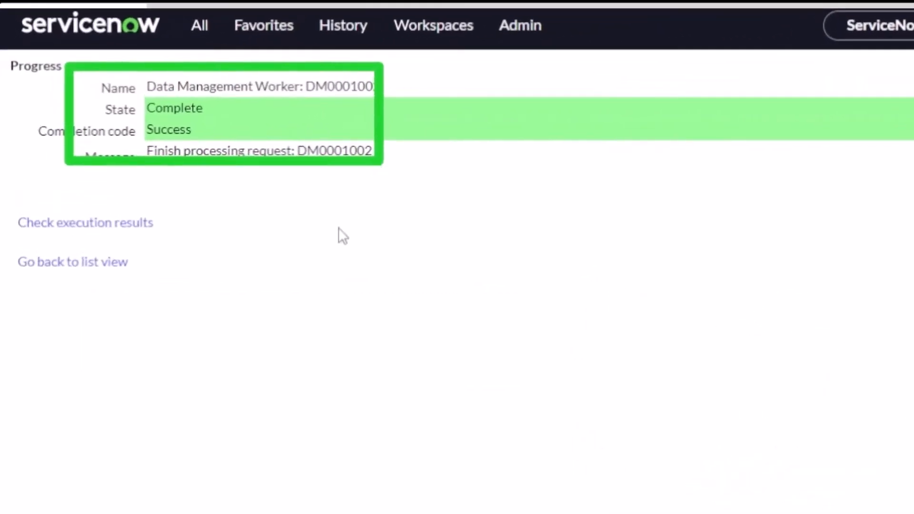
{"action": "mouse_move", "coordinate": [233, 289]}
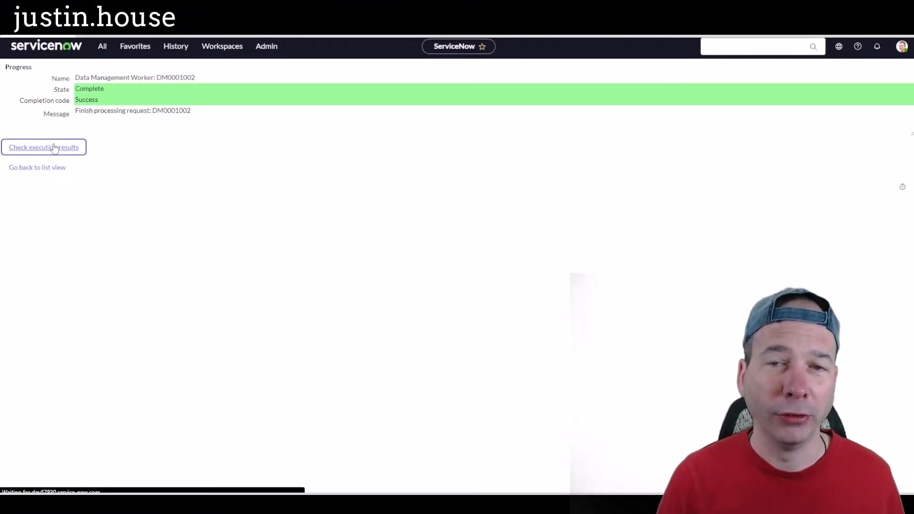
Check execution results showing 66 incidents, 446 attachment documents and 76 journal entries deleted
{"action": "left_click", "coordinate": [43, 146]}
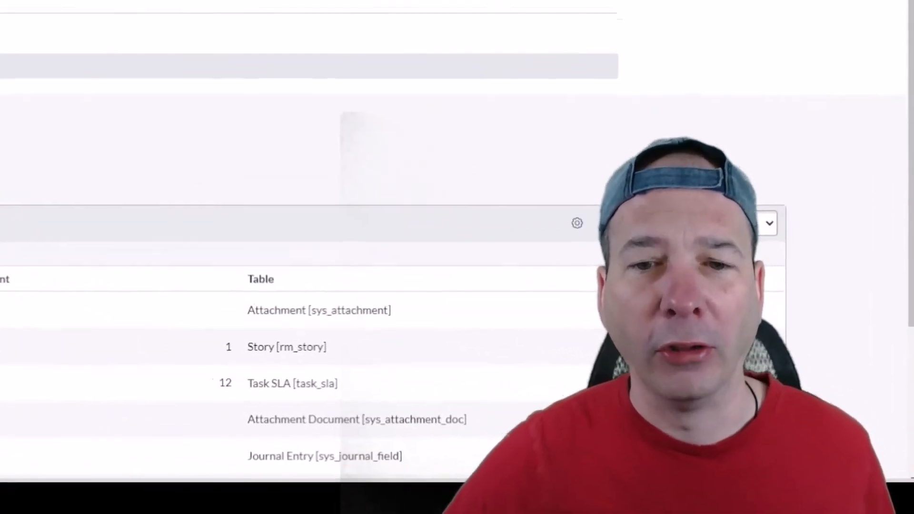
{"action": "scroll", "scroll_direction": "up", "scroll_amount": 3}
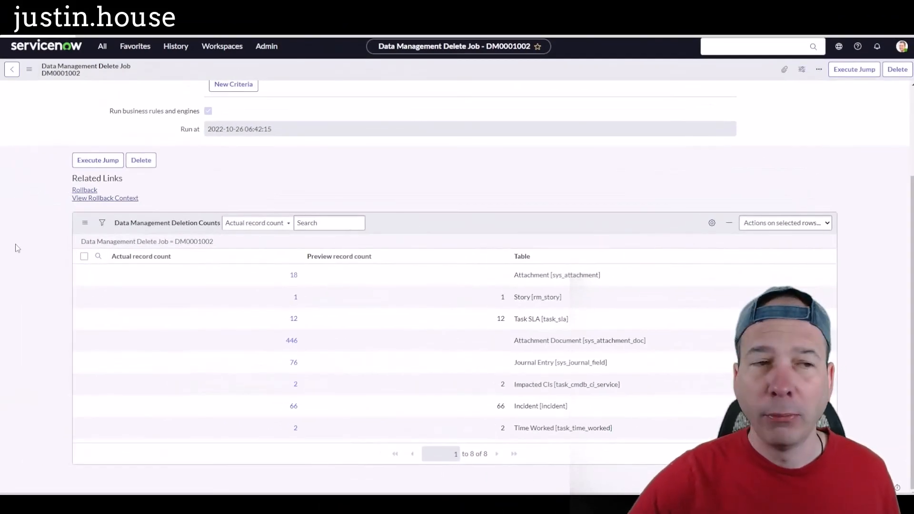
{"action": "mouse_move", "coordinate": [55, 176]}
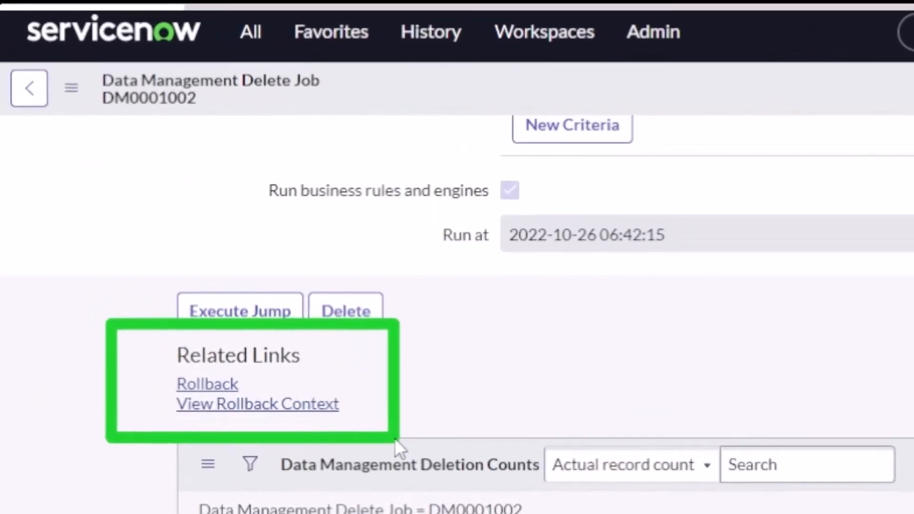
{"action": "mouse_move", "coordinate": [257, 404]}
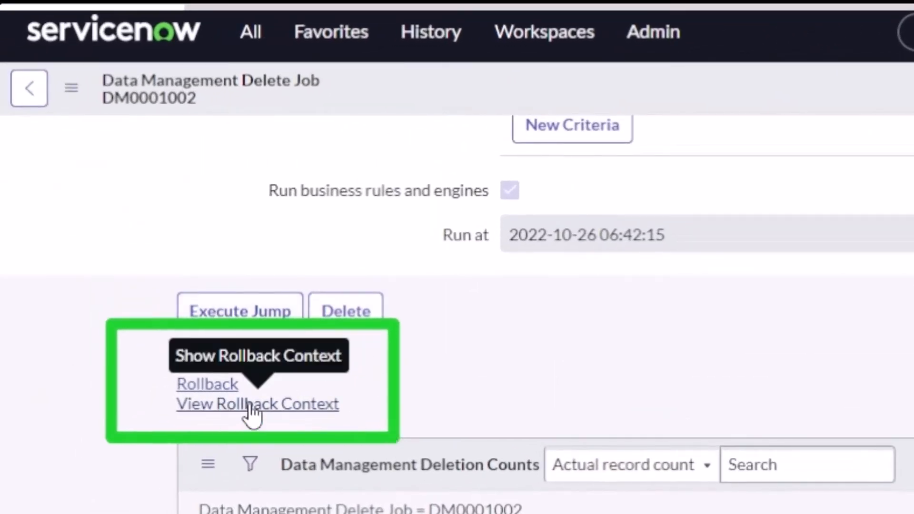
View the Rollback Context BAK0010600 listing the 716 deleted records
{"action": "left_click", "coordinate": [257, 404]}
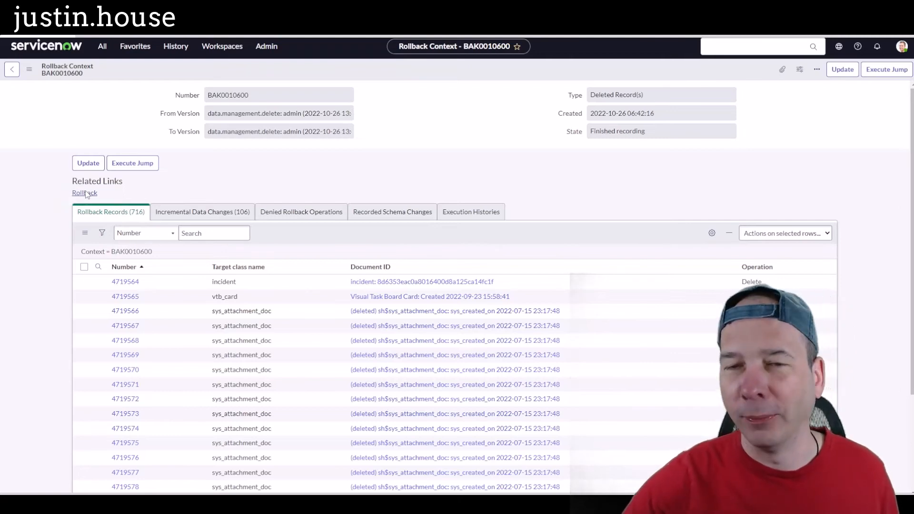
Roll back BAK0010600, confirming with 'yes', so the deleted incidents and attachments are restored
{"action": "left_click", "coordinate": [84, 193]}
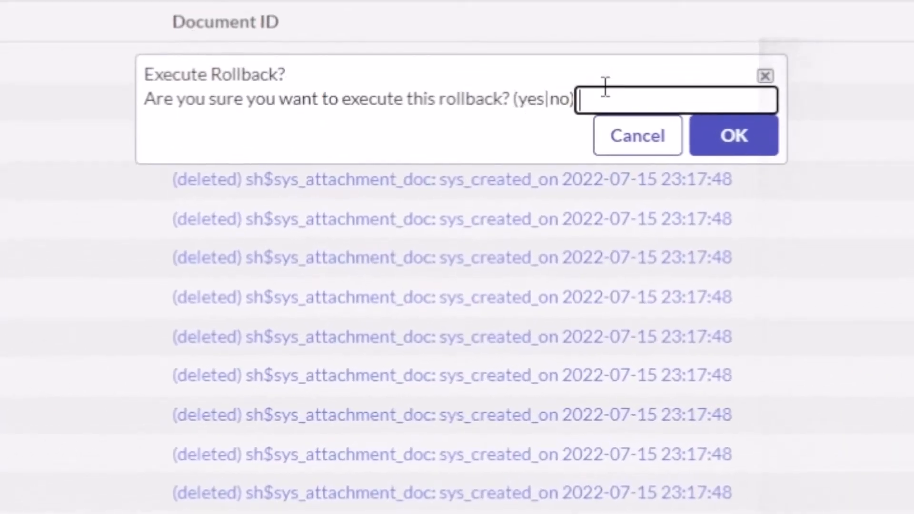
{"action": "type", "text": "yes"}
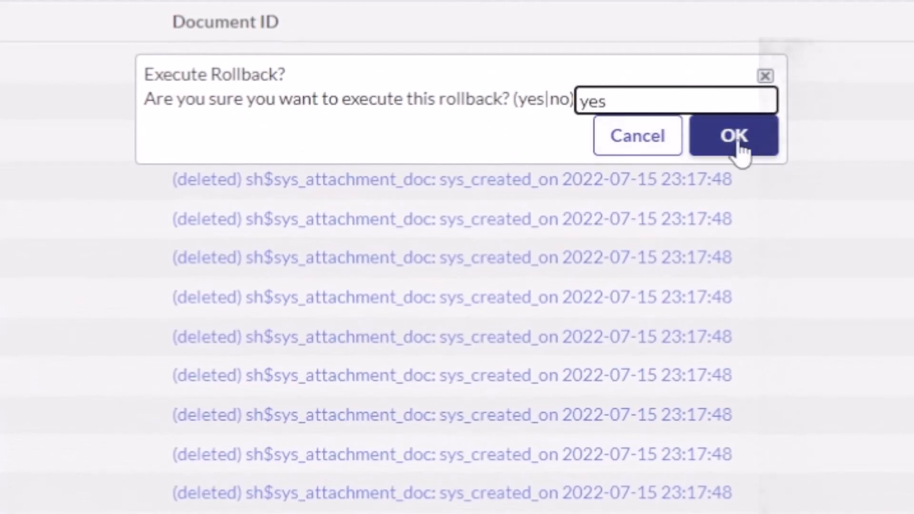
{"action": "left_click", "coordinate": [734, 136]}
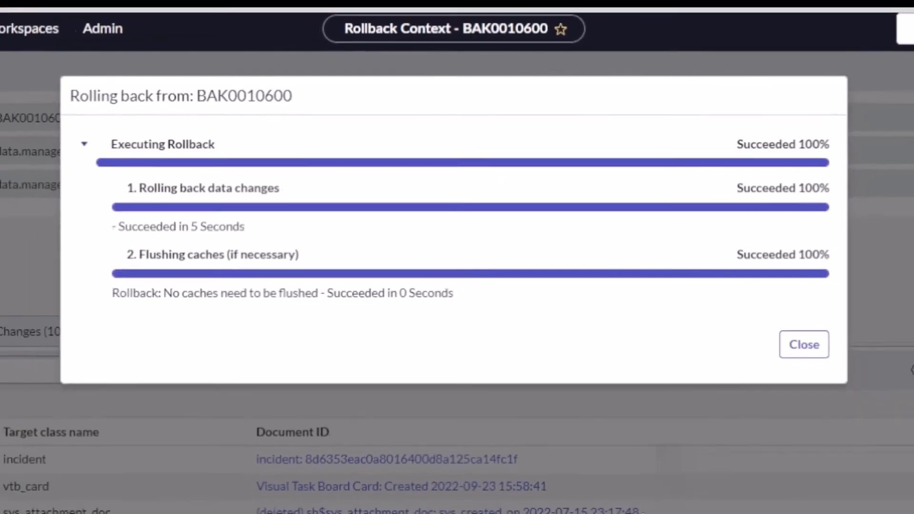
{"action": "left_click", "coordinate": [803, 344]}
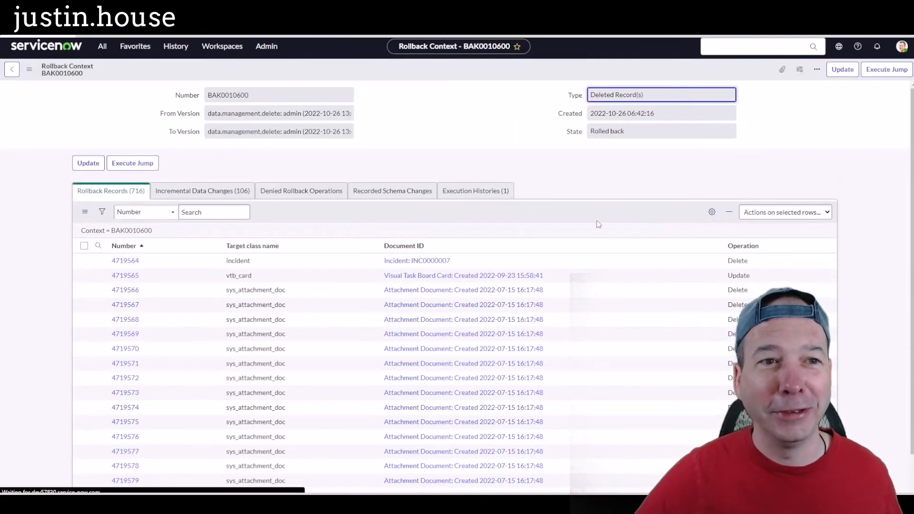
{"action": "mouse_move", "coordinate": [499, 217]}
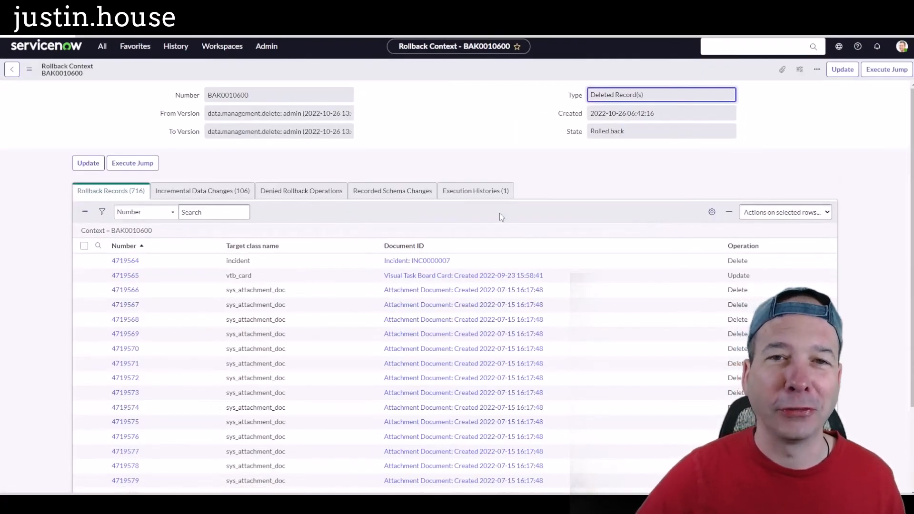